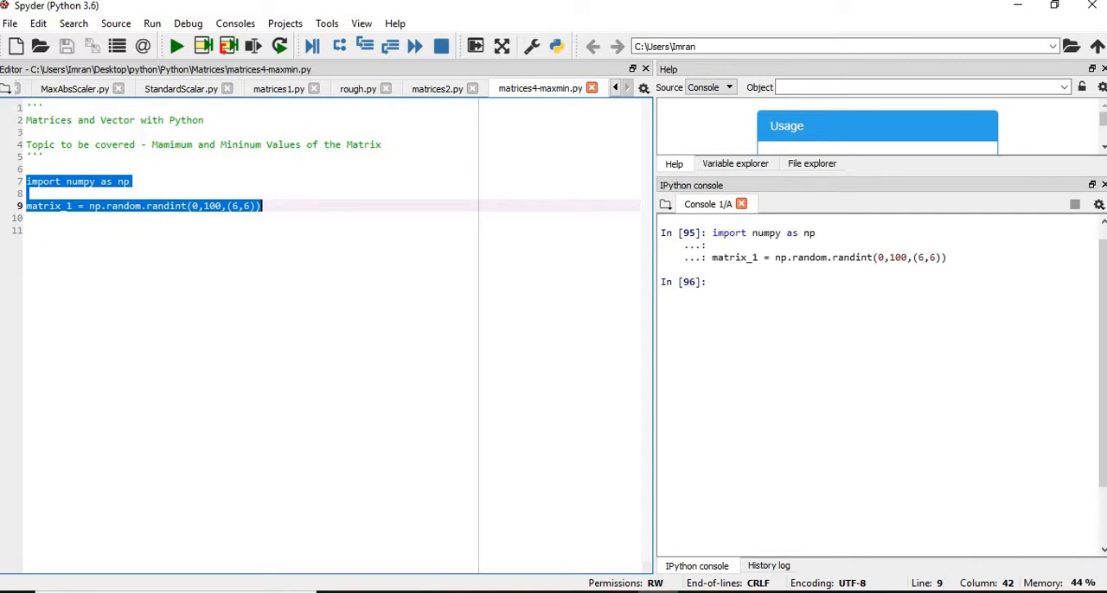
Evaluate matrix_1 in the console, then add comment '# 1. Maximum Value' and print(np.max(matrix_1)) giving 99
{"action": "type", "text": "matrix_1"}
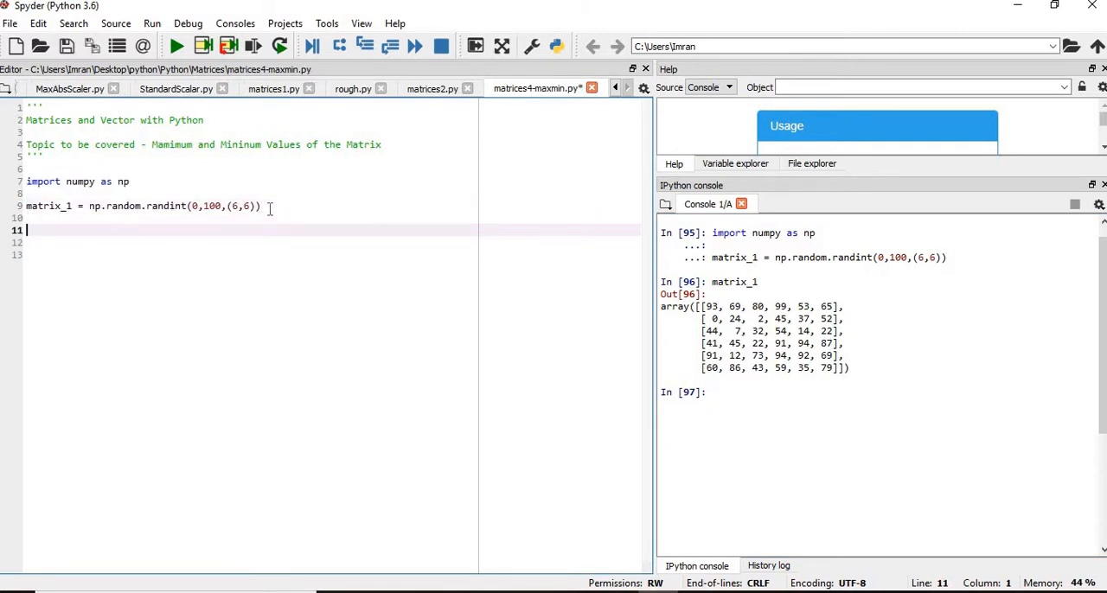
{"action": "type", "text": "# 1. Maximum Value"}
{"action": "type", "text": "p"}
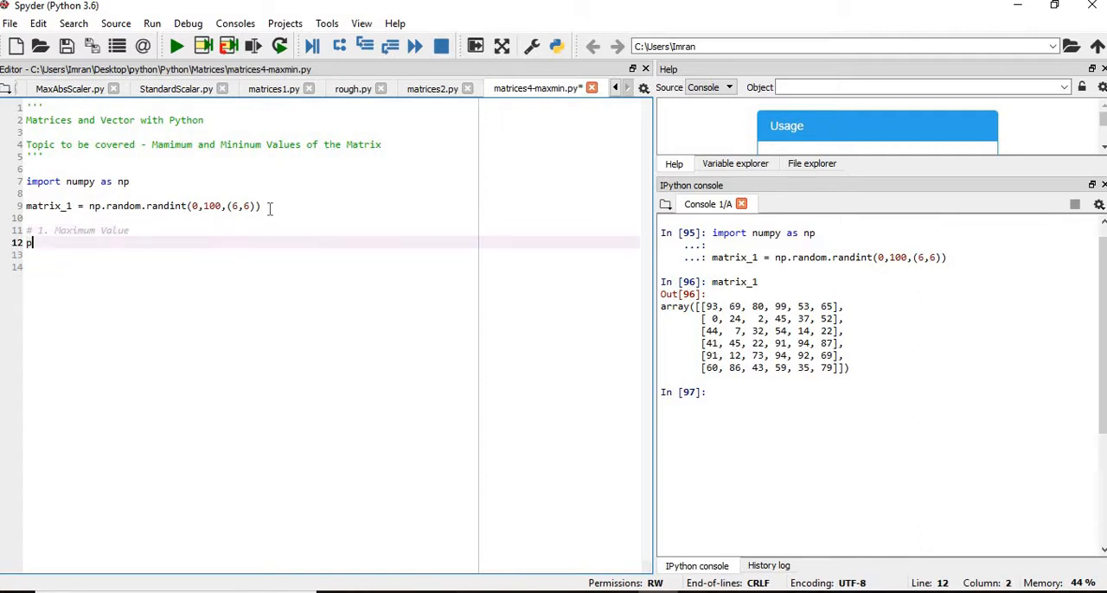
{"action": "type", "text": "rint()"}
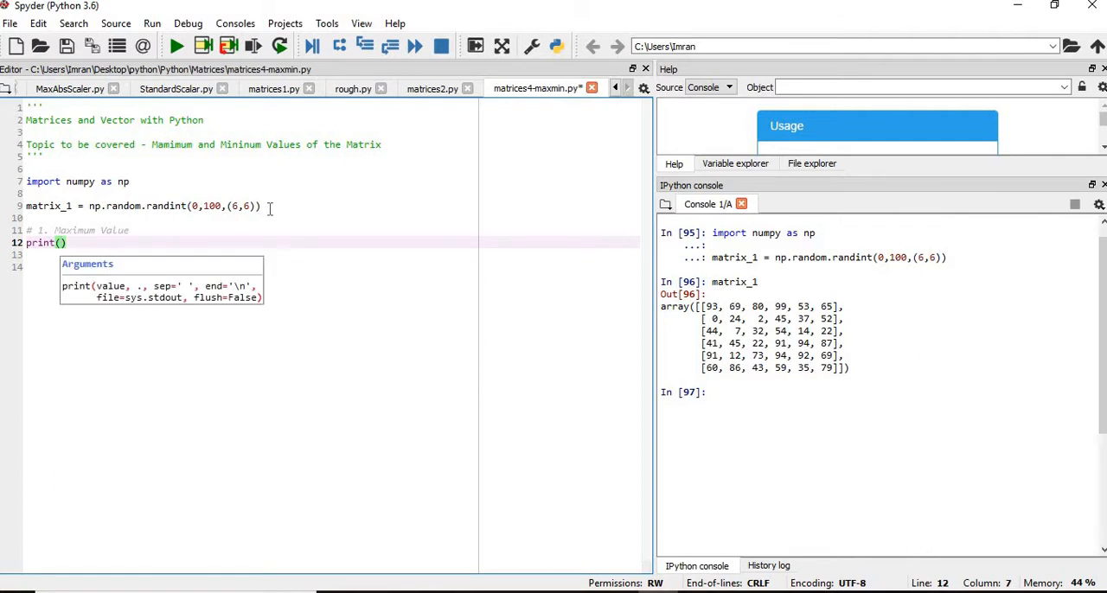
{"action": "type", "text": "np.max("}
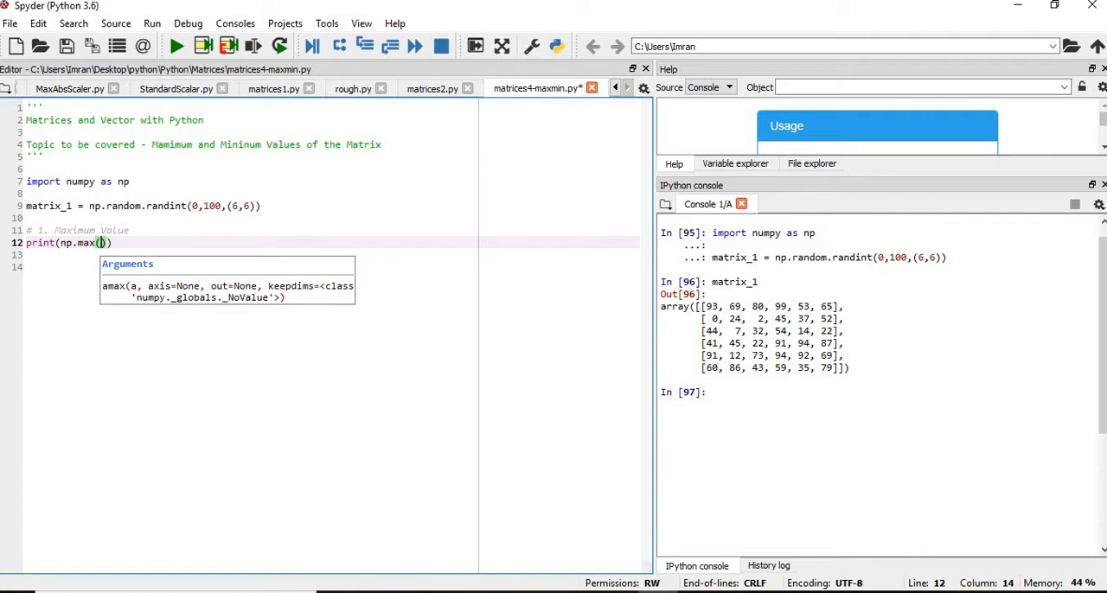
{"action": "type", "text": "matrix_1"}
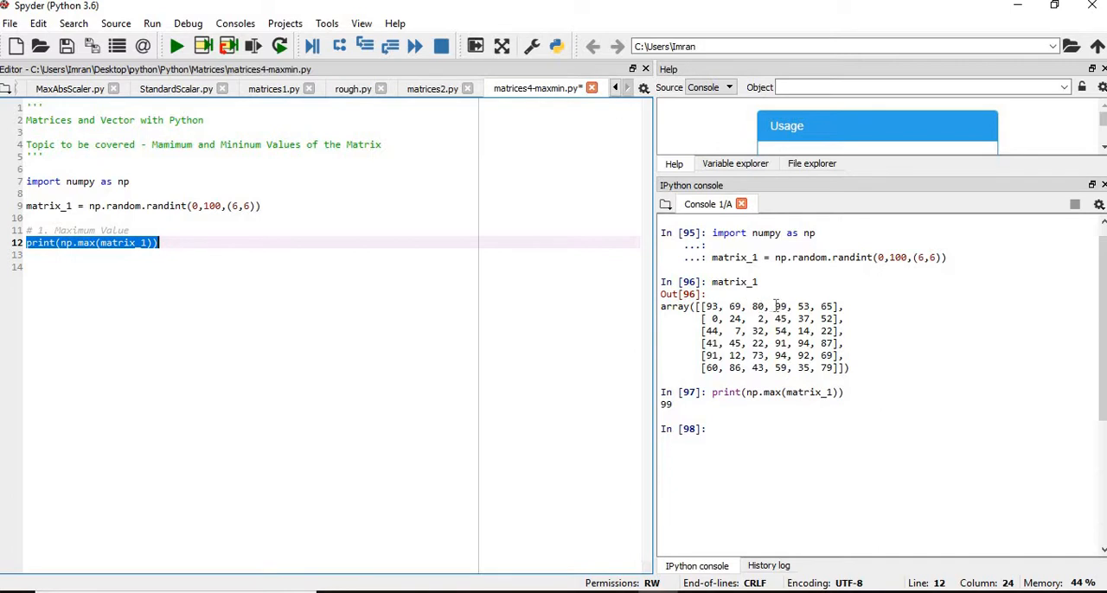
{"action": "left_click", "coordinate": [214, 254]}
{"action": "type", "text": "print"}
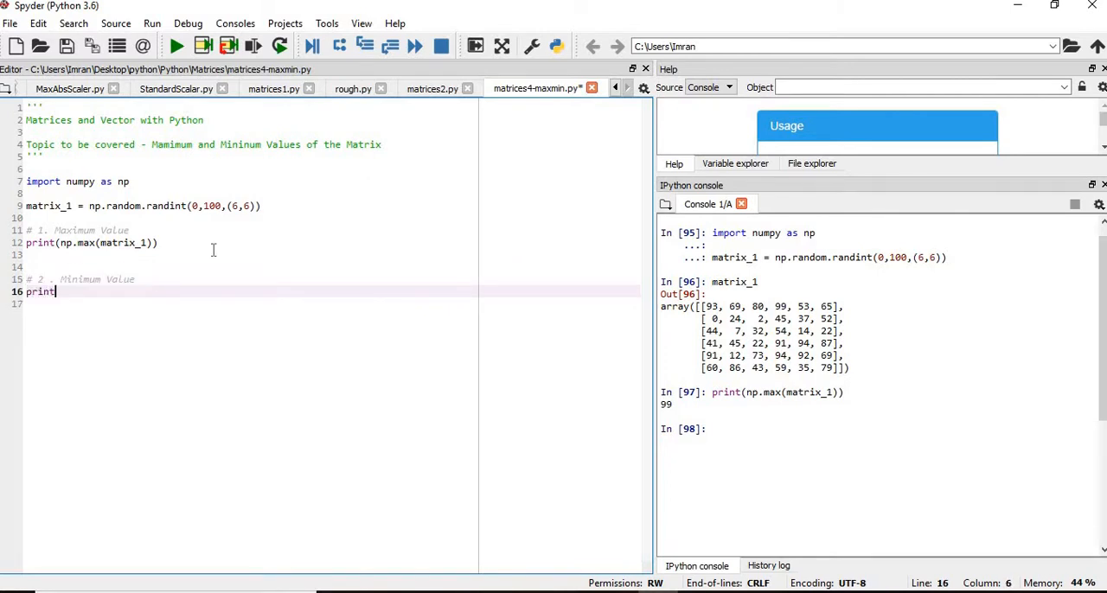
Add print(np.min(matrix_1)) giving 0, then start comment '# 3.'
{"action": "type", "text": "(np.m"}
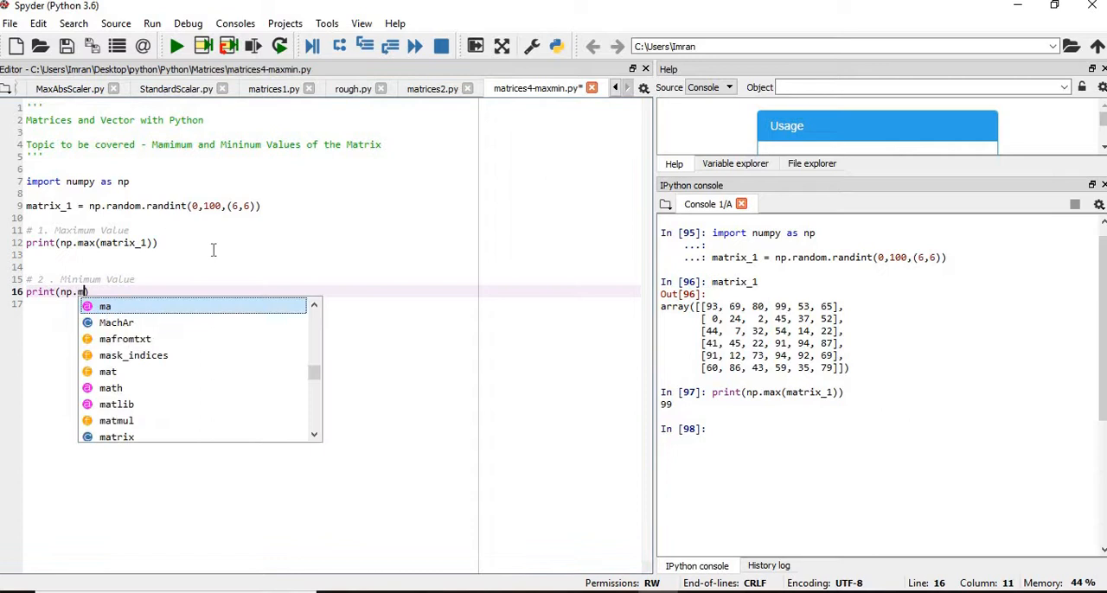
{"action": "type", "text": "in(matrix_1"}
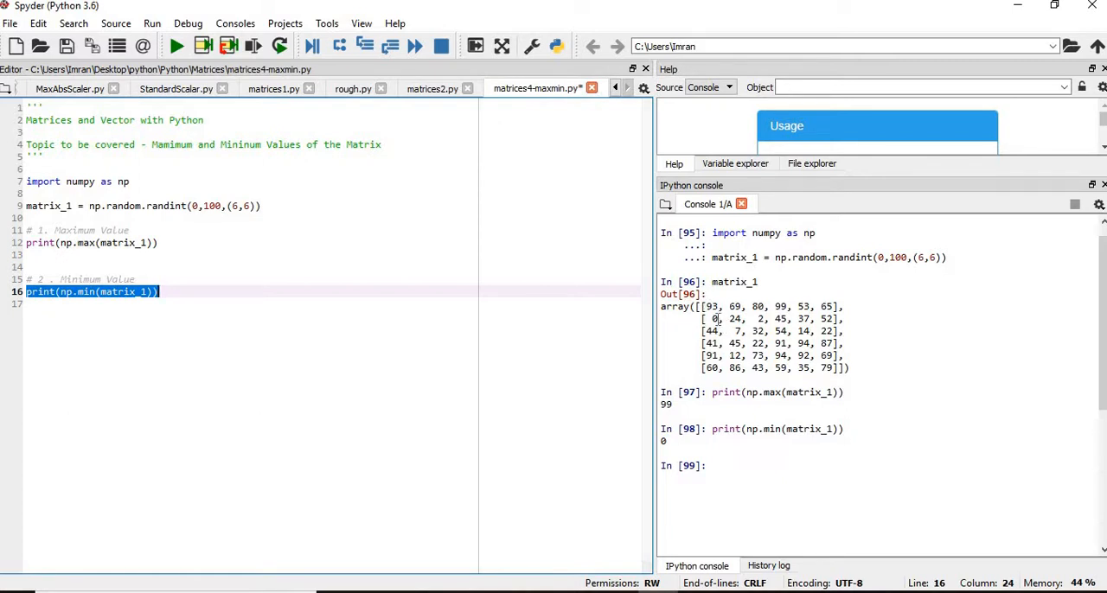
{"action": "mouse_move", "coordinate": [228, 313]}
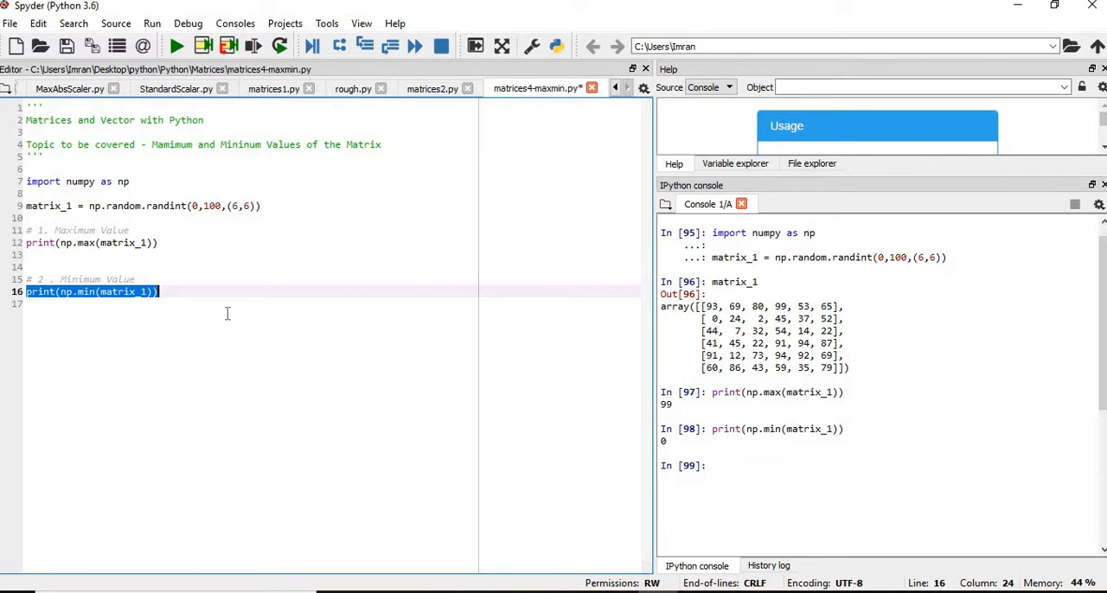
{"action": "type", "text": "# 3."}
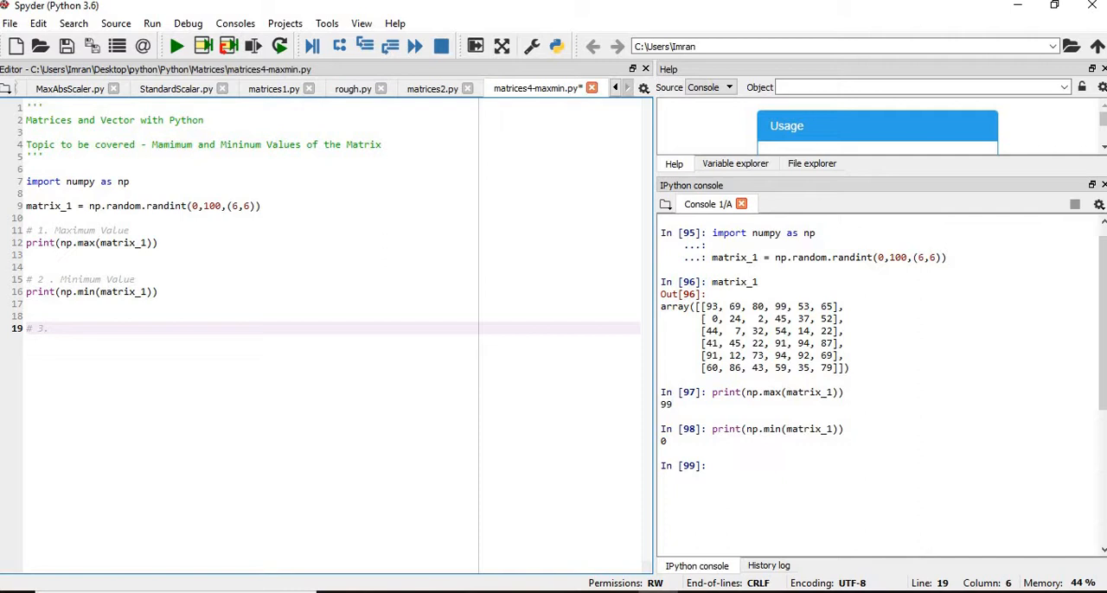
{"action": "mouse_move", "coordinate": [221, 300]}
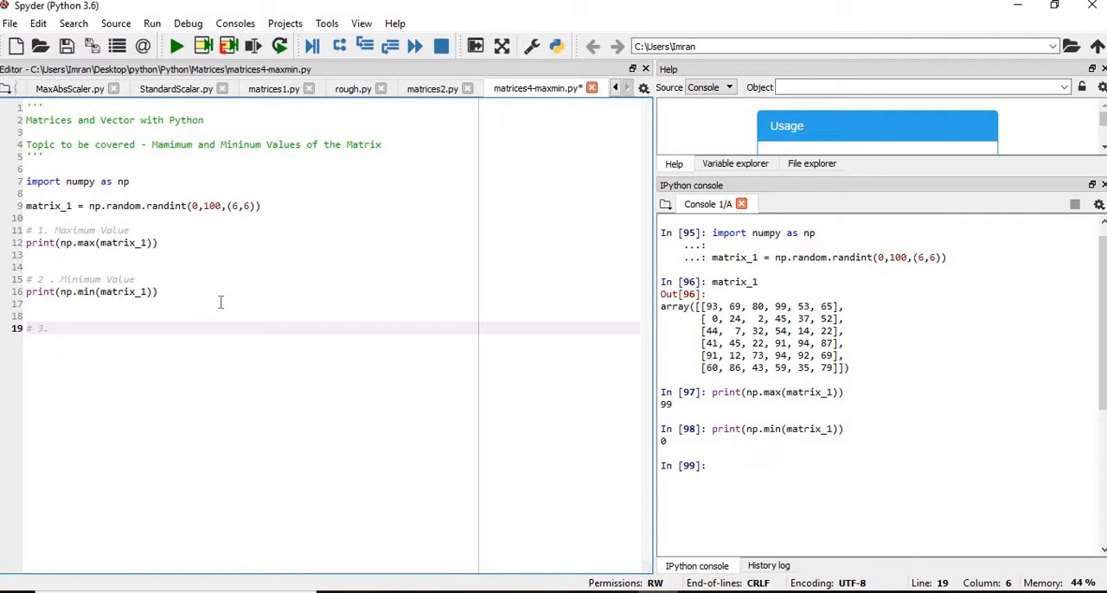
{"action": "type", "text": "Max and Min Vlue for each"}
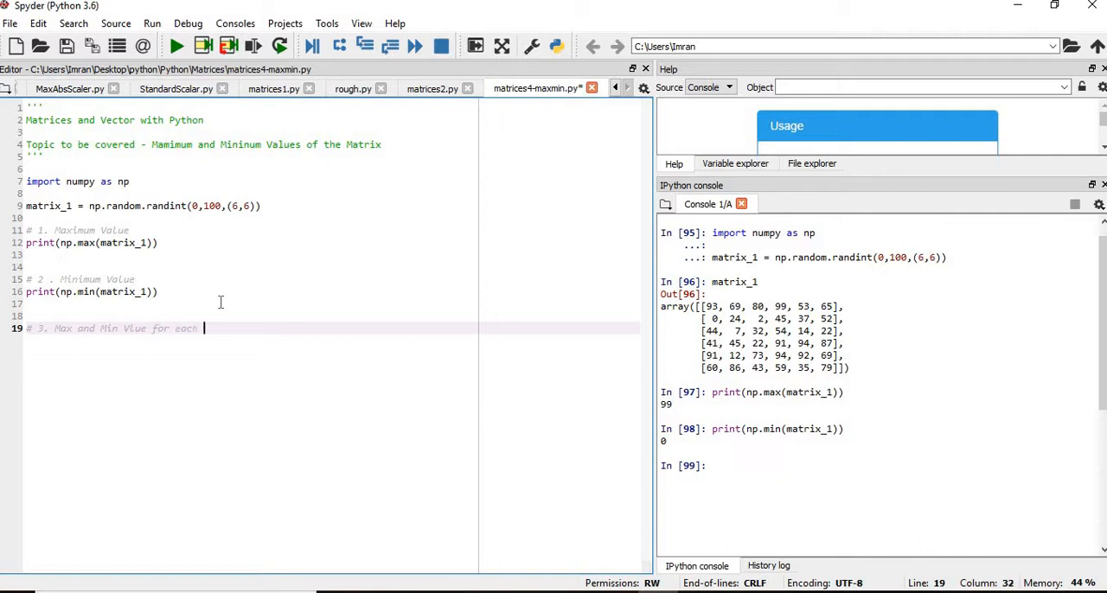
{"action": "type", "text": "and every"}
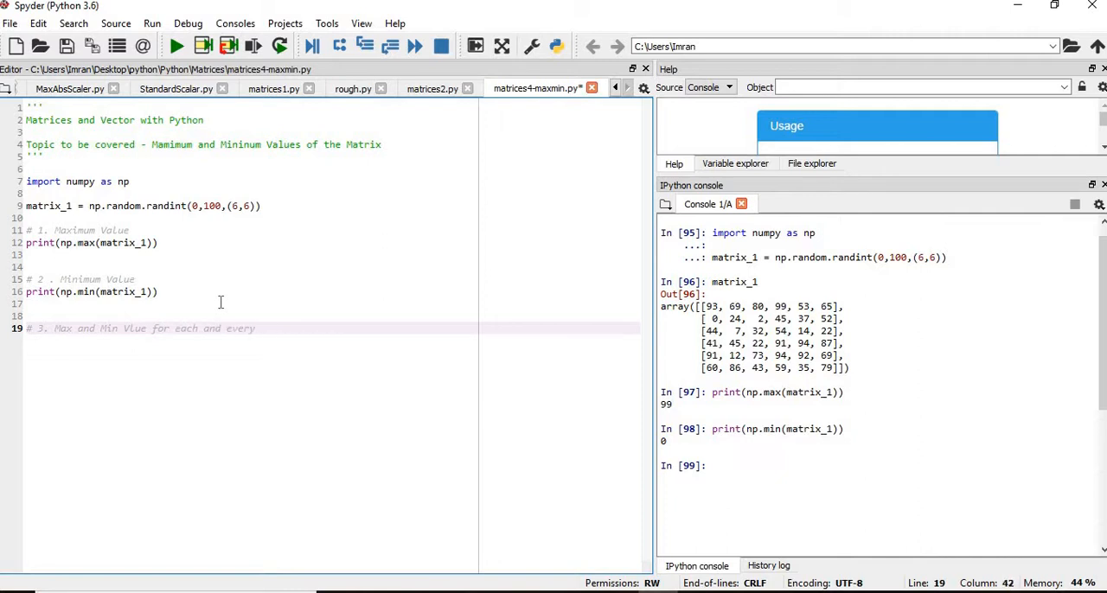
{"action": "type", "text": "rows and columns"}
{"action": "type", "text": "print(np."}
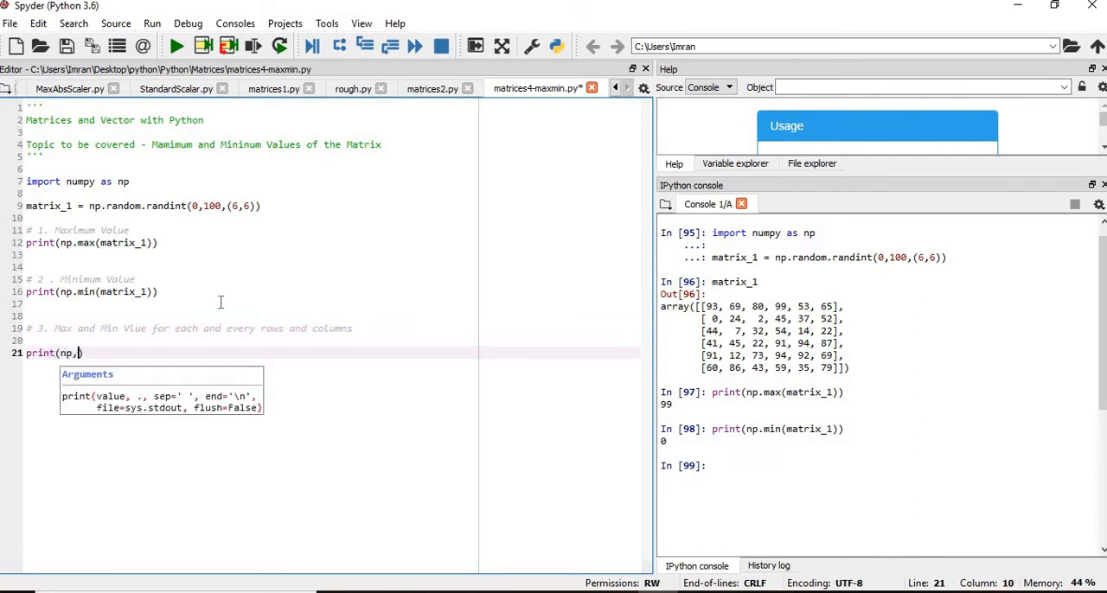
{"action": "type", "text": "ma"}
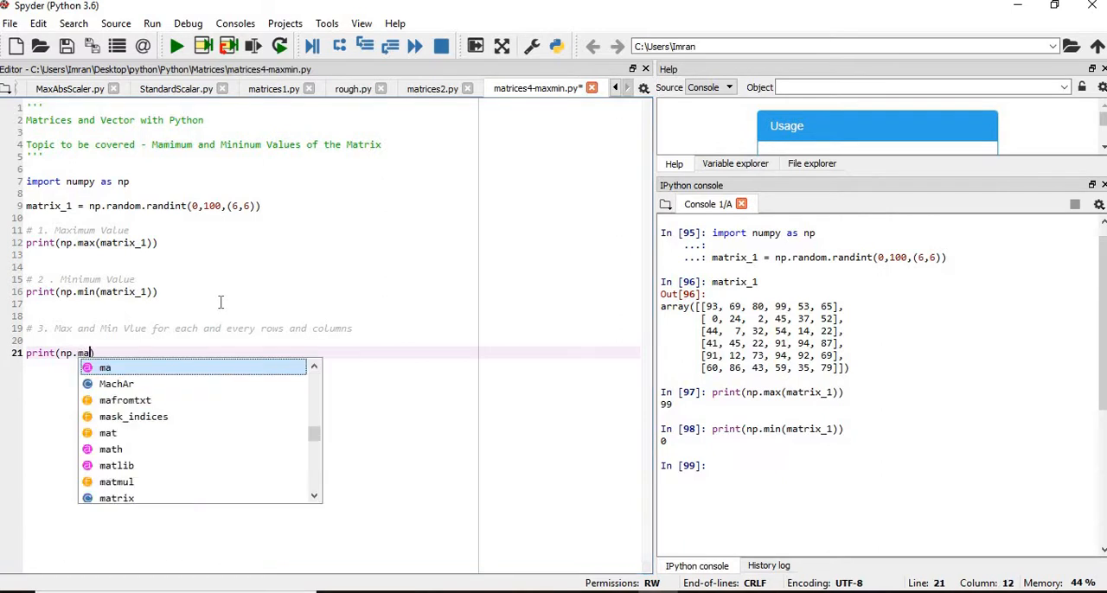
{"action": "type", "text": "x(matrix_1))"}
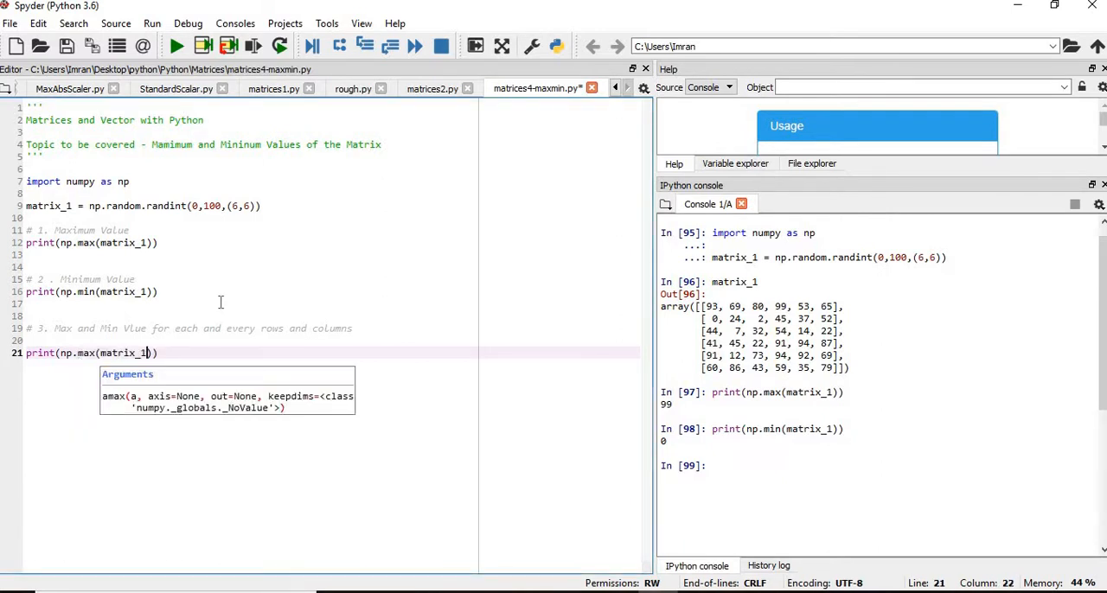
{"action": "type", "text": ","}
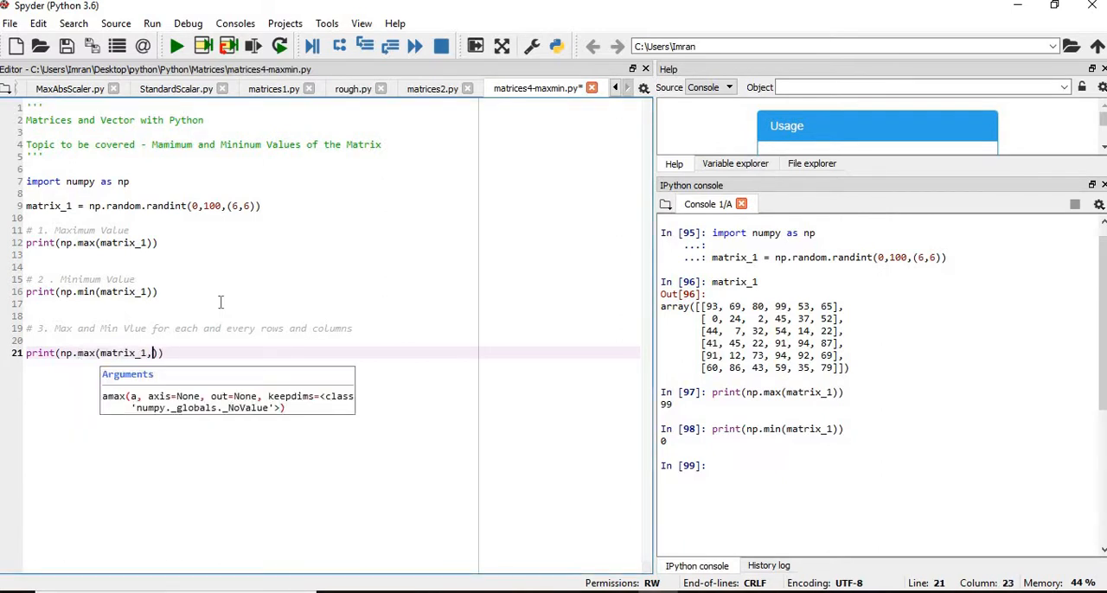
{"action": "type", "text": "axis=0"}
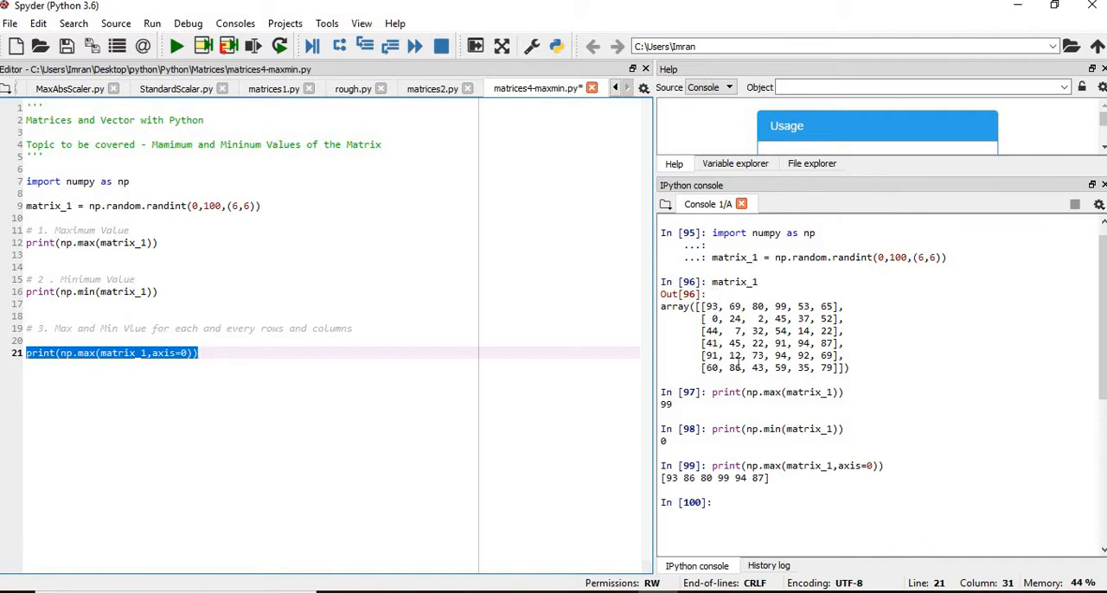
{"action": "mouse_move", "coordinate": [774, 368]}
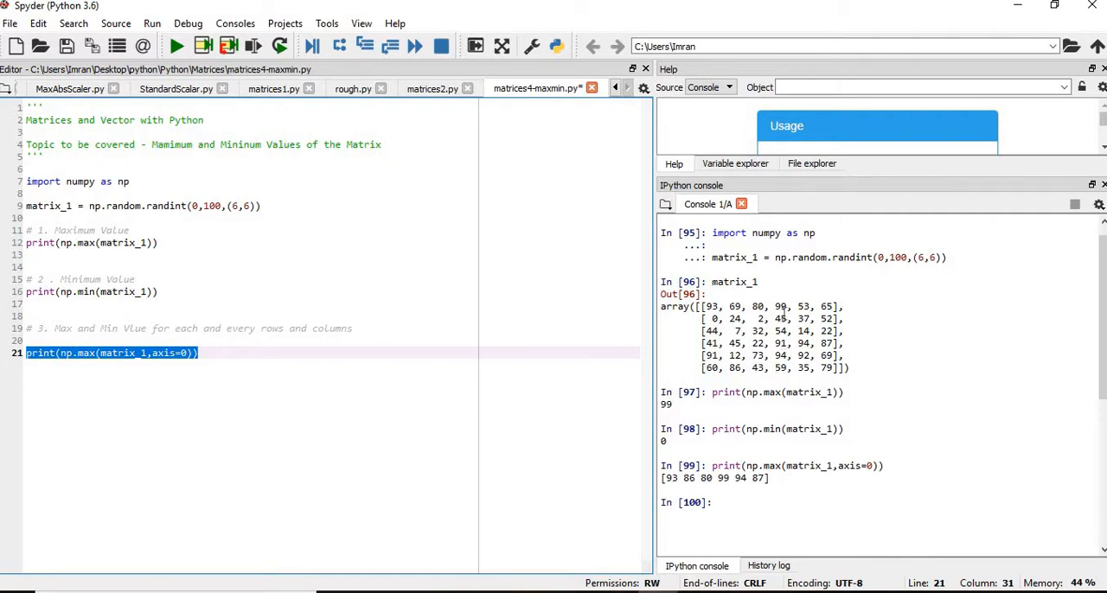
{"action": "mouse_move", "coordinate": [767, 338]}
{"action": "type", "text": "print(np.min(matrix_1,axis=0))"}
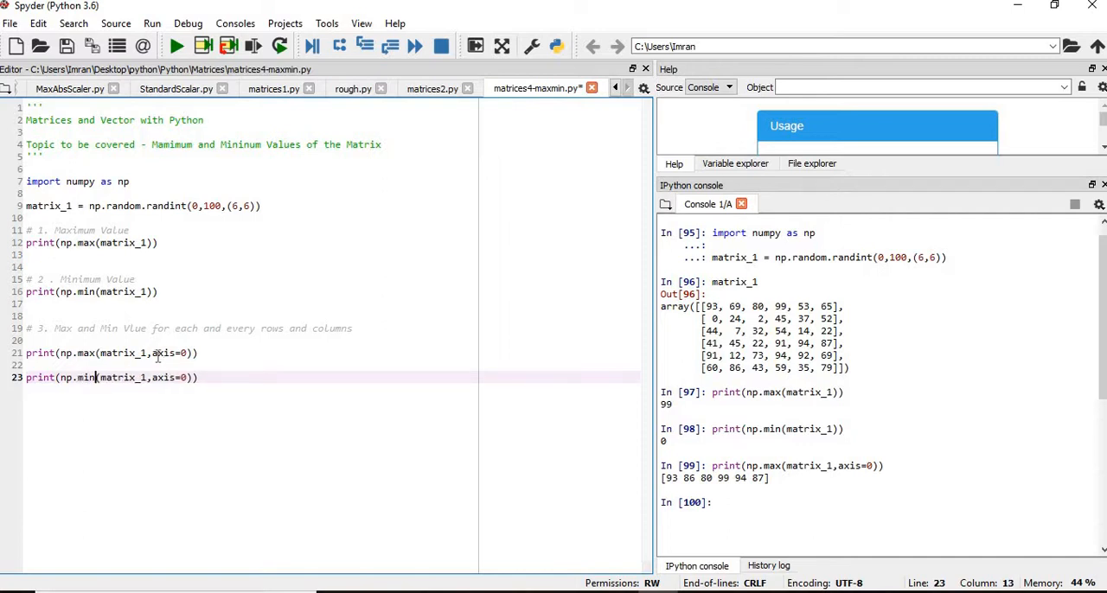
Run print(np.min(matrix_1,axis=0)) giving [0 7 2 45 14 22] and reword comment 3 to columns only
{"action": "left_click", "coordinate": [201, 377]}
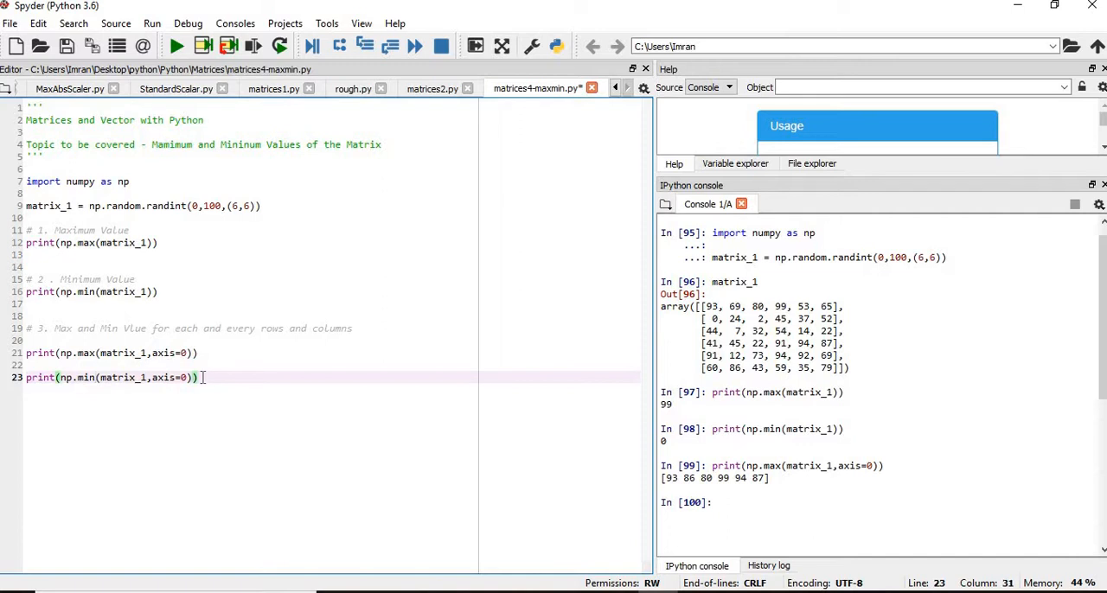
{"action": "key", "text": "F9"}
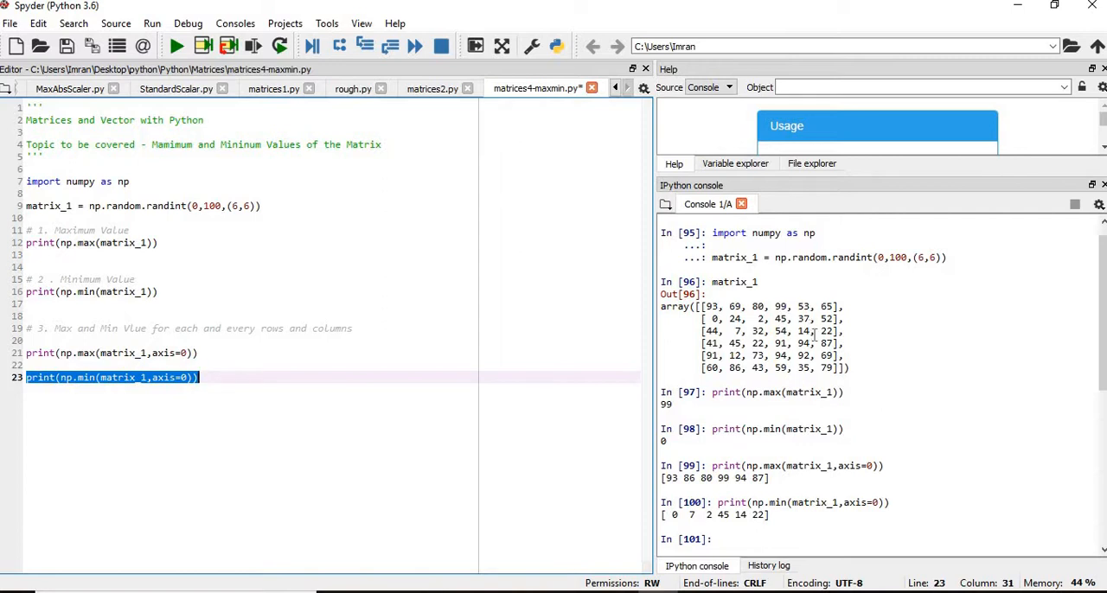
{"action": "left_click", "coordinate": [245, 377]}
{"action": "type", "text": "# 4."}
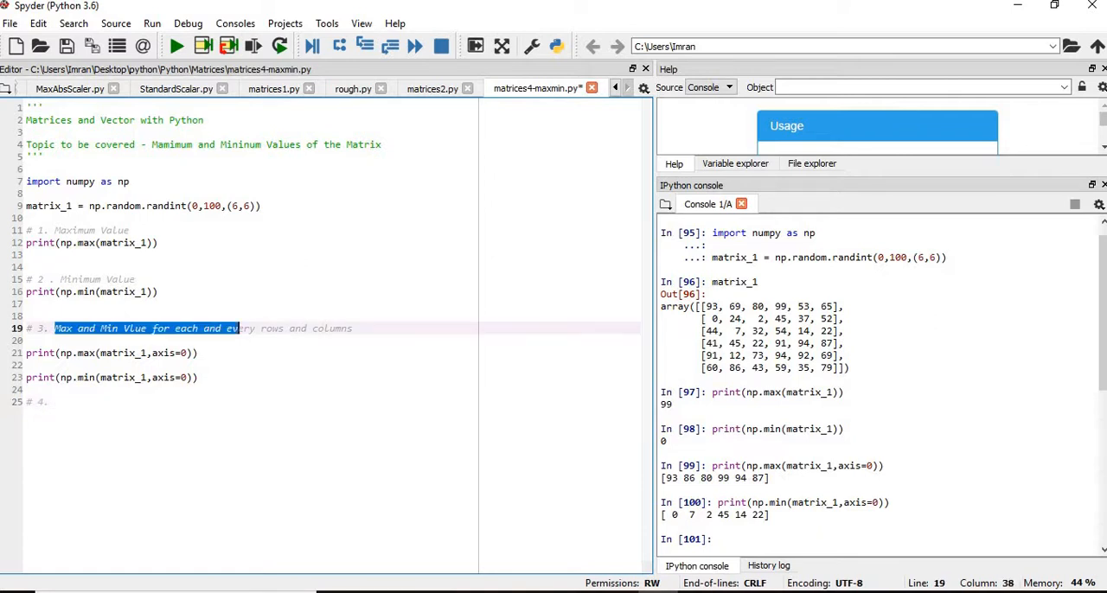
{"action": "left_click", "coordinate": [309, 329]}
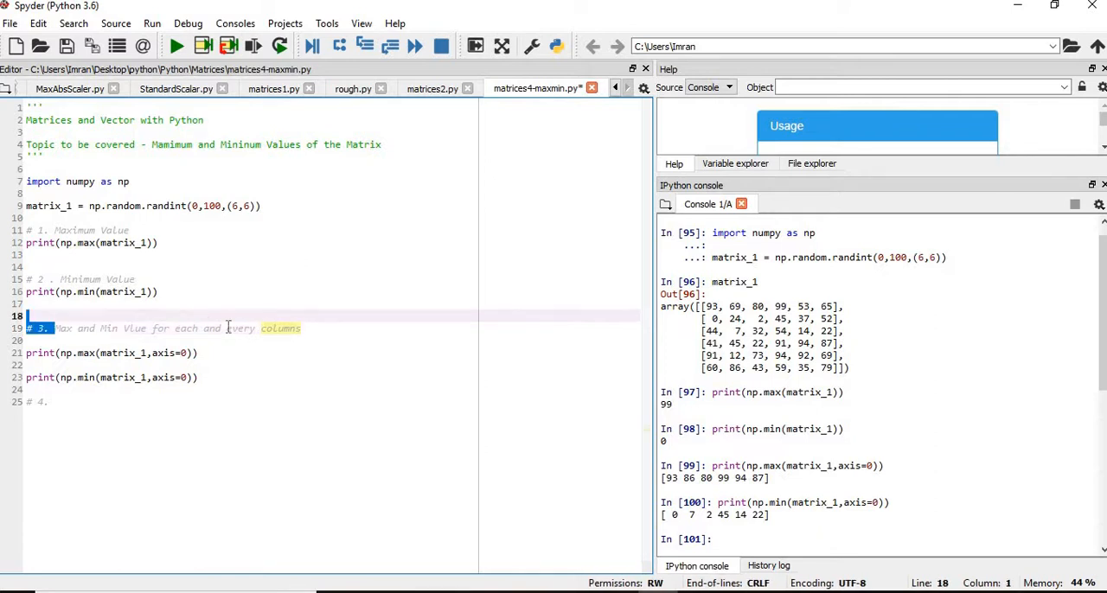
Reuse comment 3's text as comment 4 about rows and write print(np.max(matrix_1,axis=1))
{"action": "left_click_drag", "start_coordinate": [55, 329], "coordinate": [301, 329]}
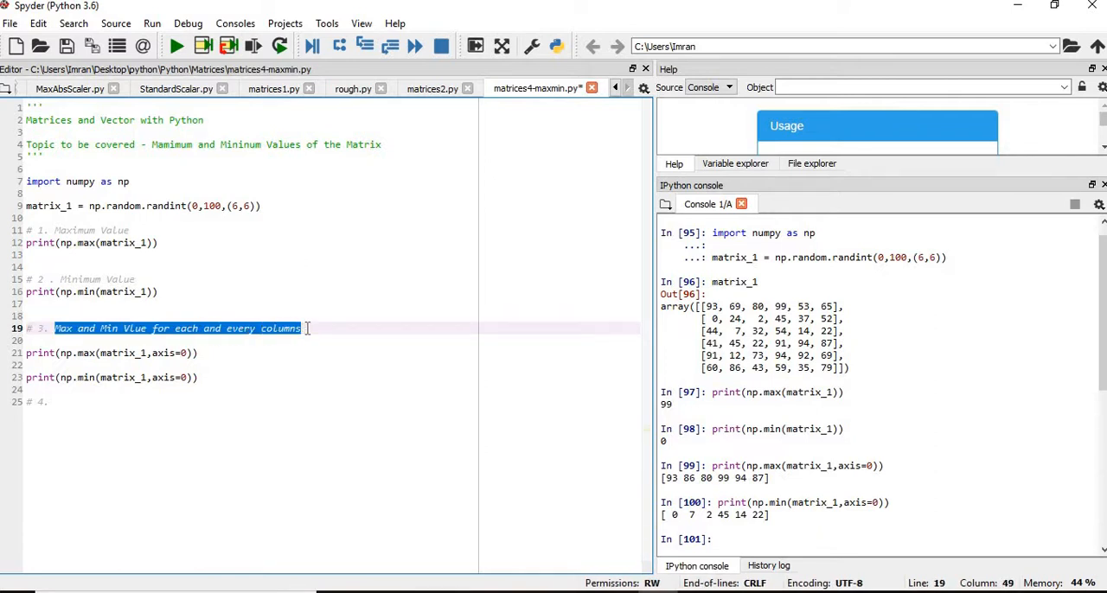
{"action": "left_click", "coordinate": [103, 401]}
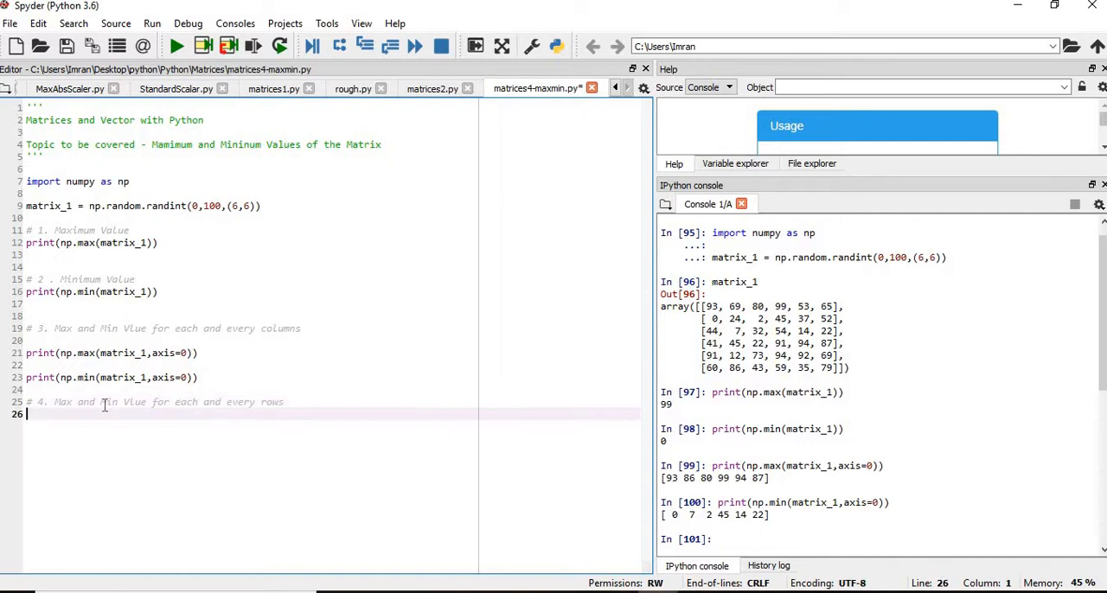
{"action": "type", "text": "prit"}
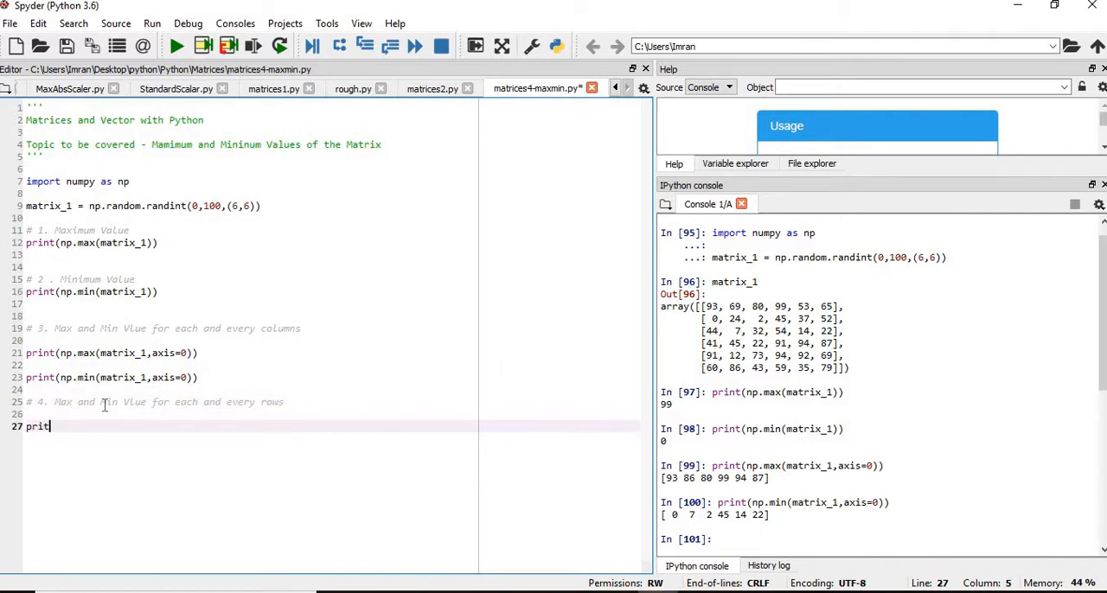
{"action": "type", "text": "()"}
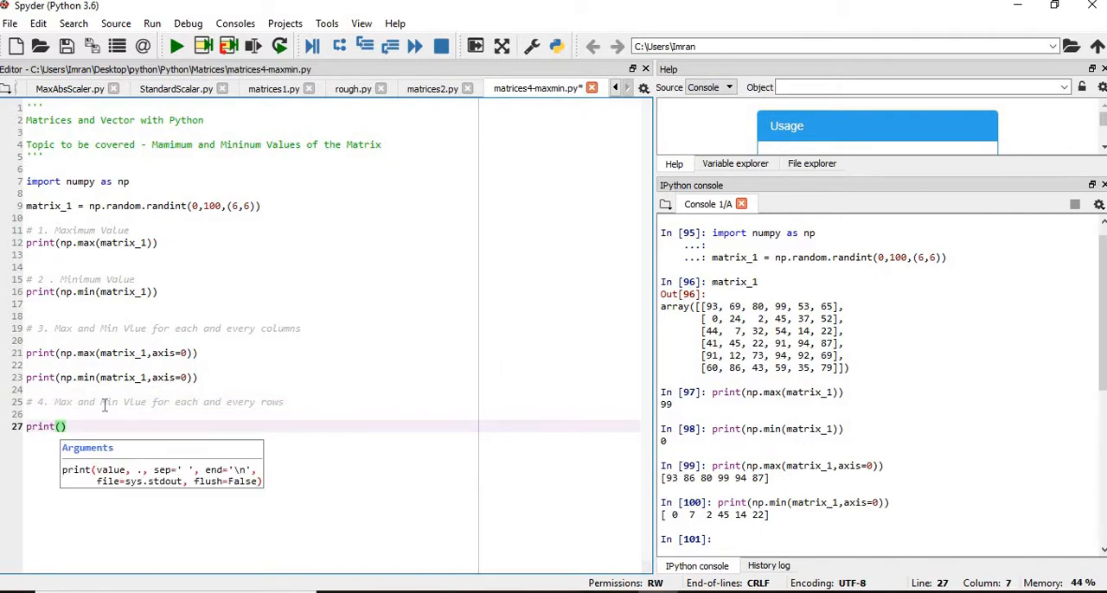
{"action": "type", "text": "np.max("}
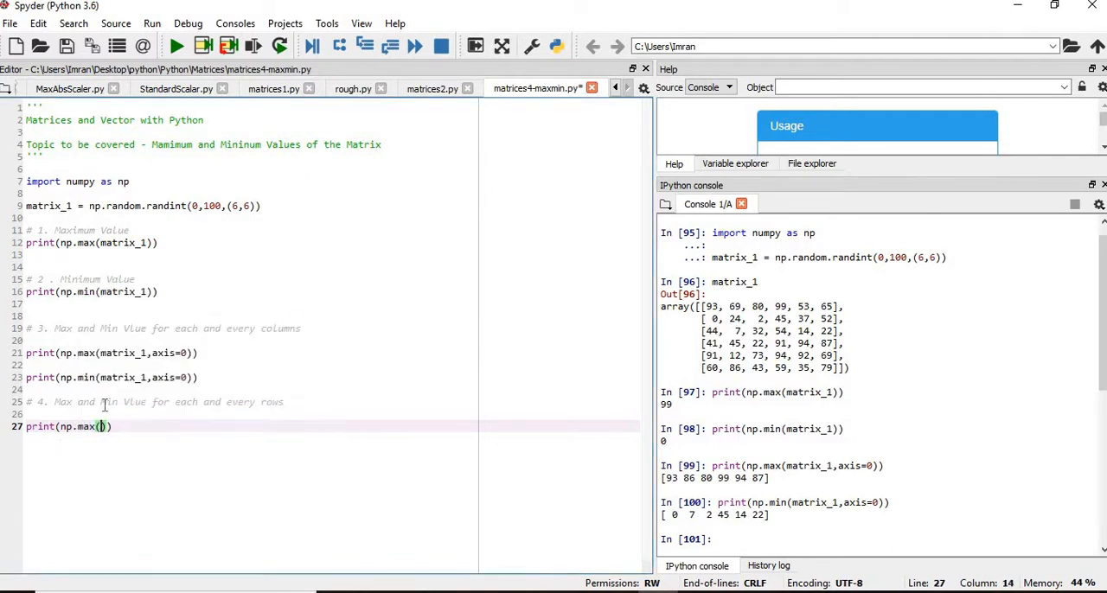
{"action": "type", "text": "matrix_1,"}
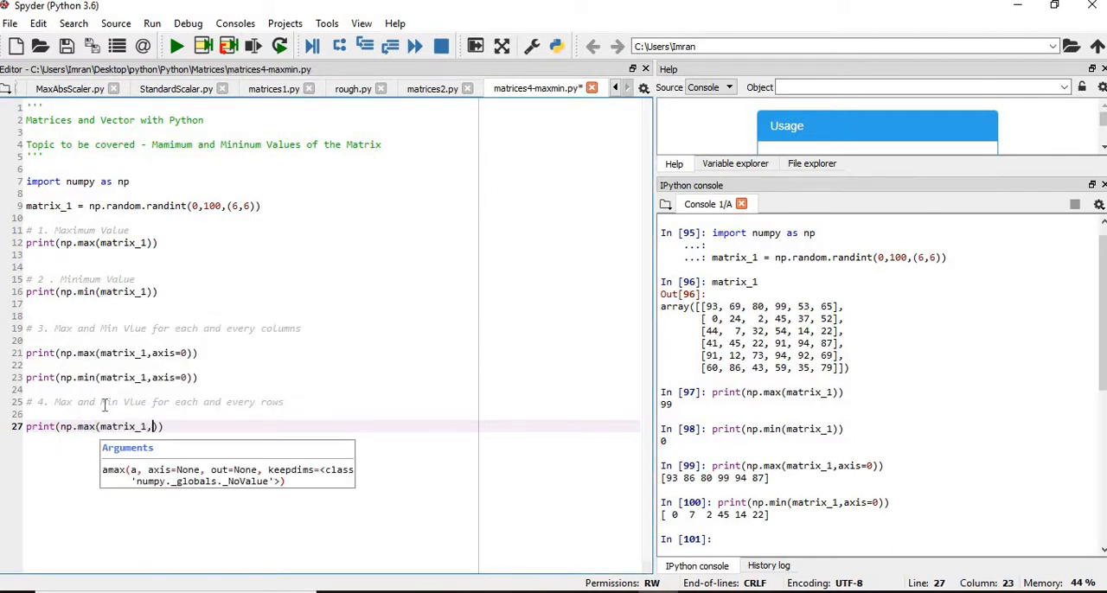
{"action": "type", "text": "axis=1"}
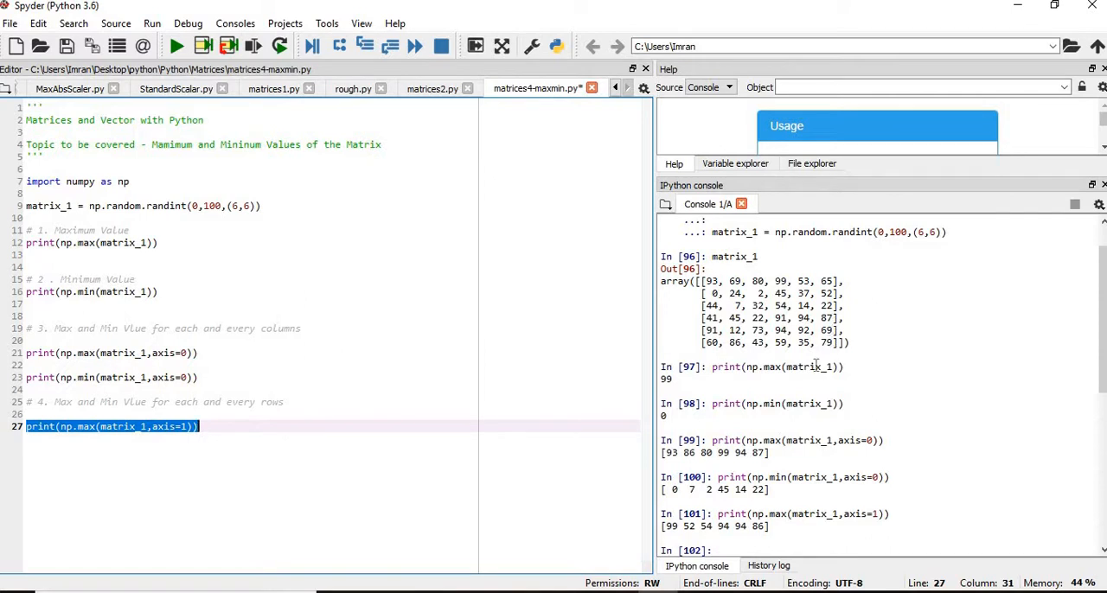
{"action": "mouse_move", "coordinate": [318, 437]}
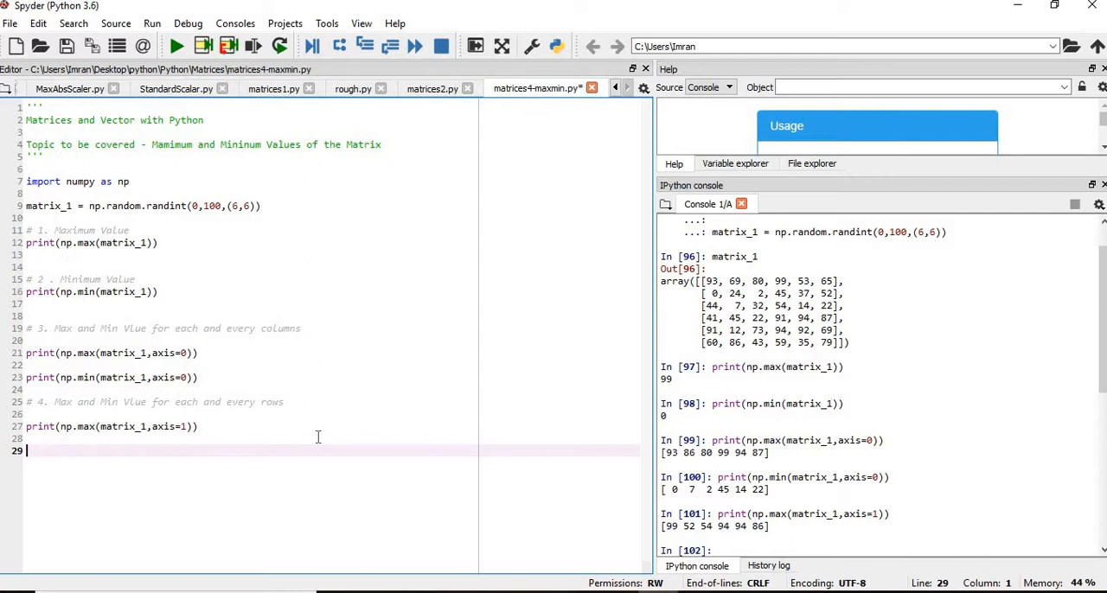
{"action": "type", "text": "print(np.max(matrix_1,axis=1))"}
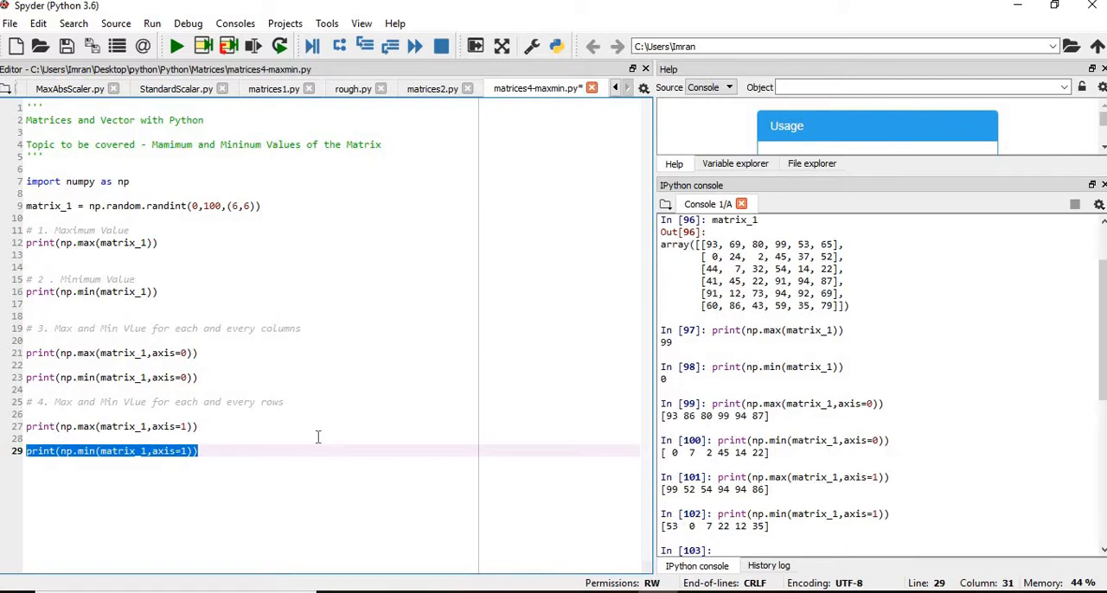
{"action": "left_click", "coordinate": [249, 451]}
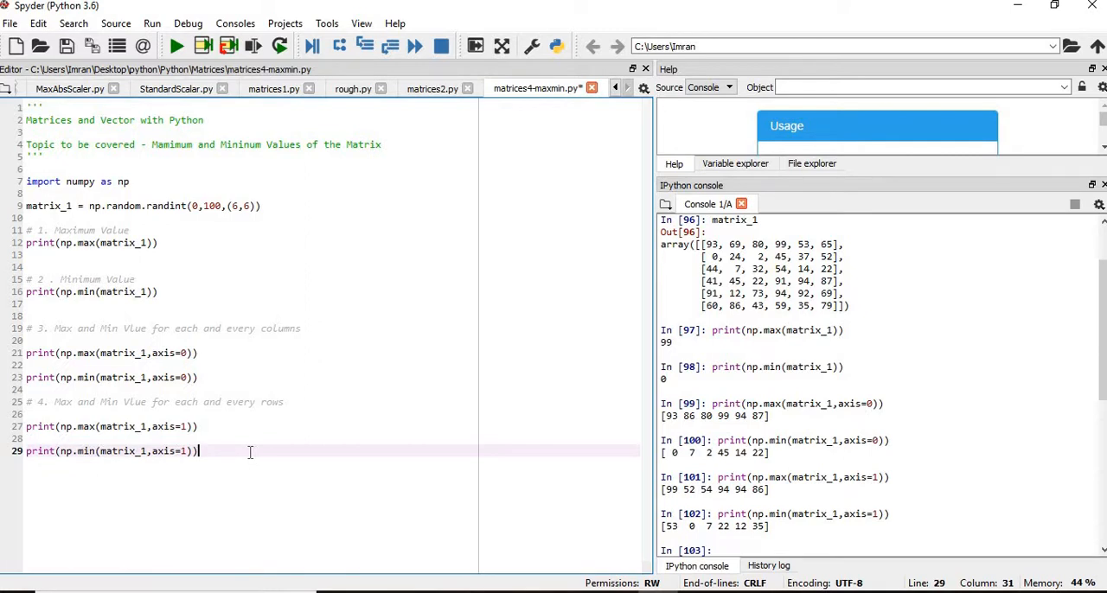
{"action": "mouse_move", "coordinate": [170, 152]}
{"action": "type", "text": "x"}
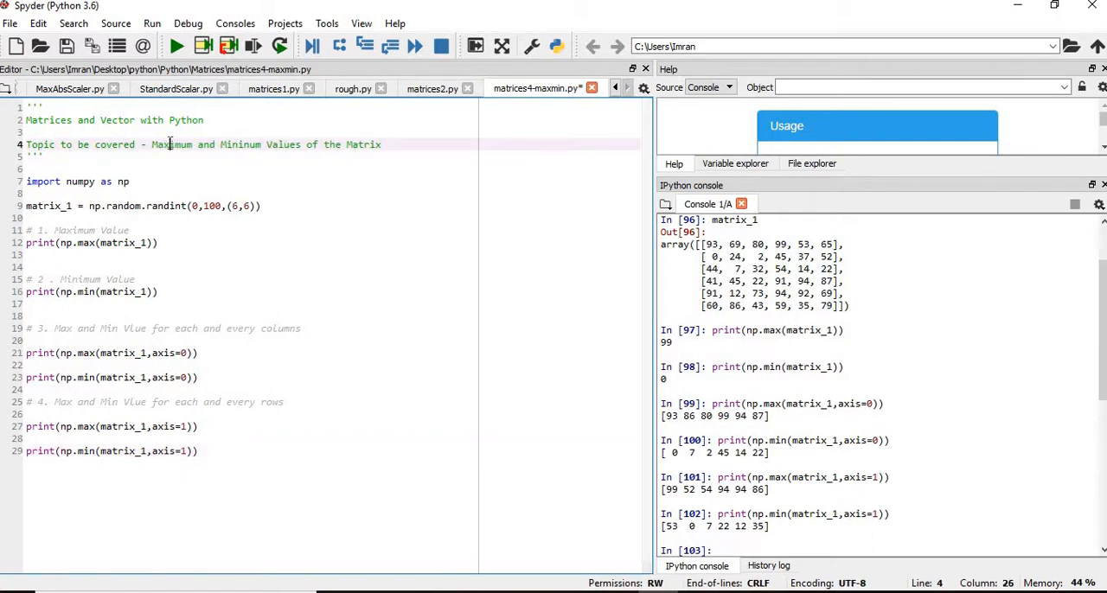
{"action": "double_click", "coordinate": [171, 146]}
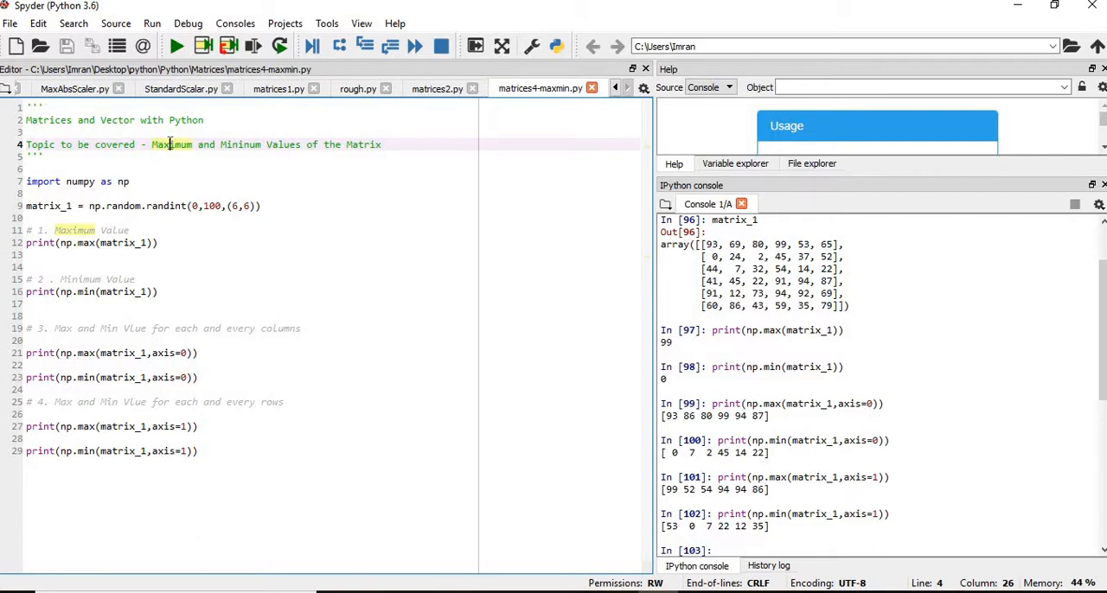